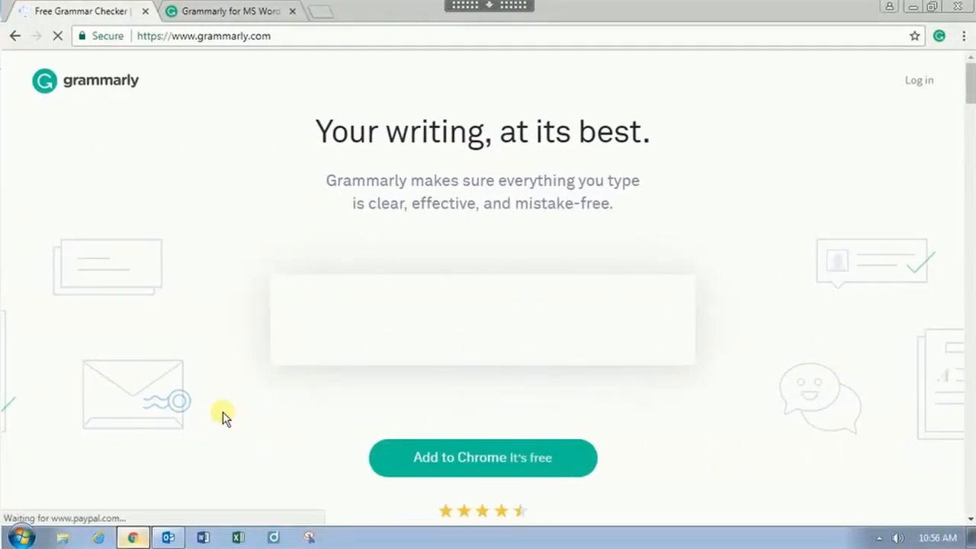
# Let the homepage demo enter its sample text ('Grammarly will made sure', 'finishing you're next article.').
pyautogui.write('Grammarly will made sure')
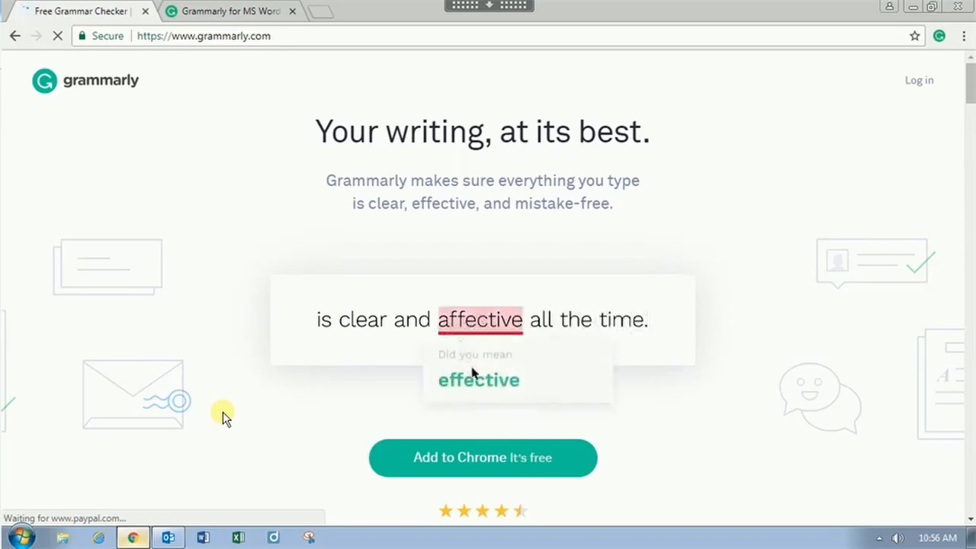
pyautogui.write('Le')
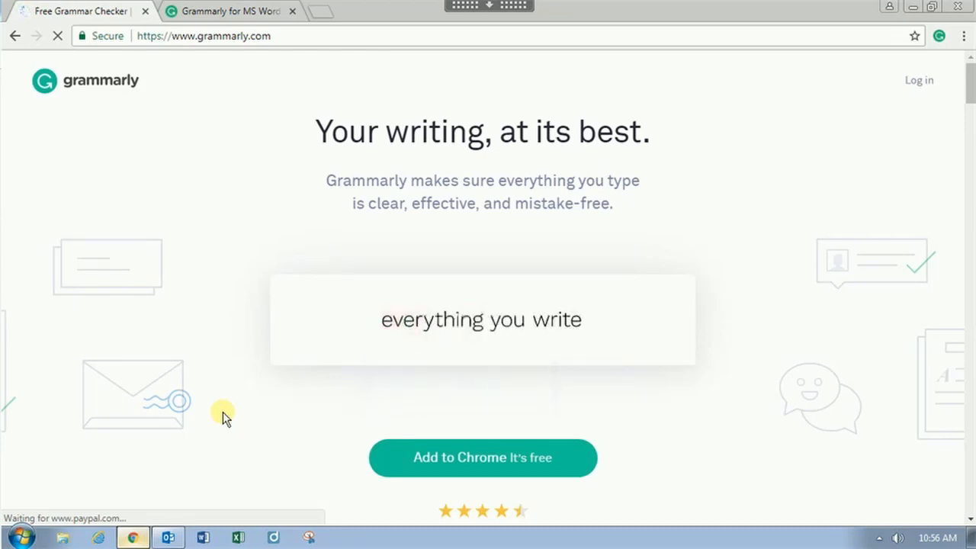
pyautogui.write('is clear and affective all')
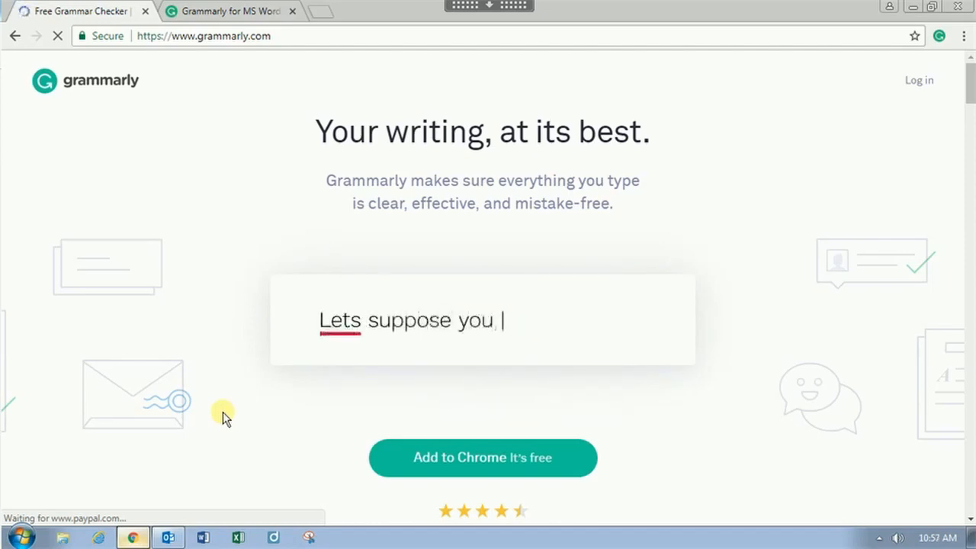
pyautogui.write('write an email.')
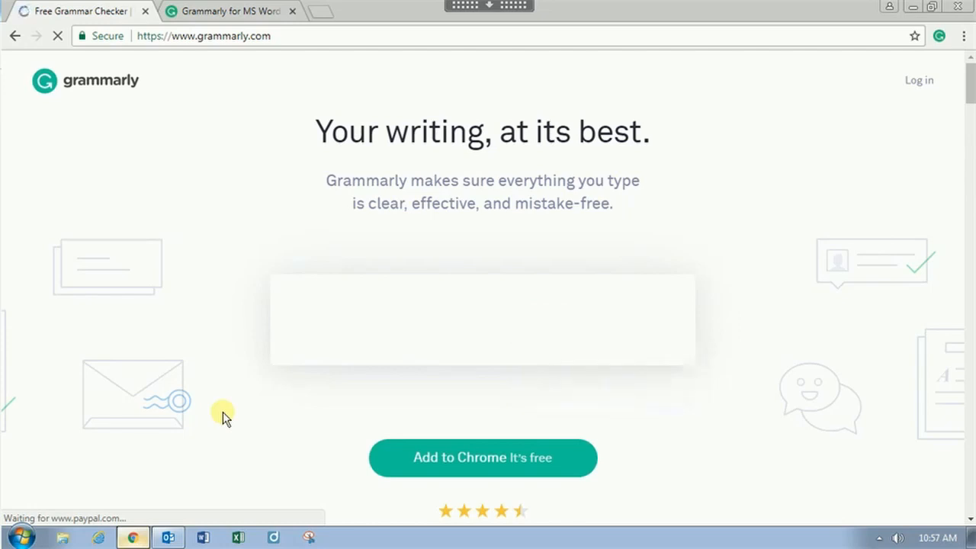
pyautogui.write("Or you're finishing you're next artil")
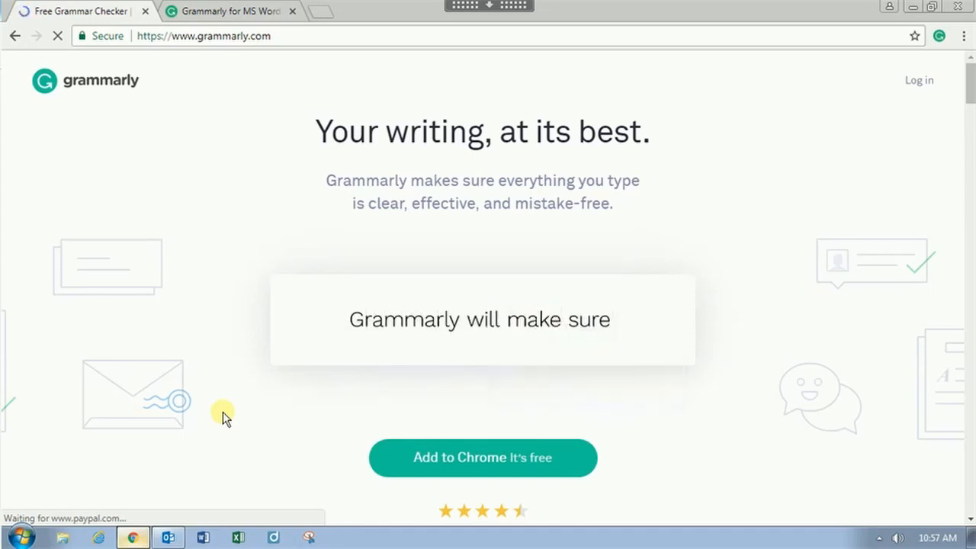
pyautogui.write('every thing yo')
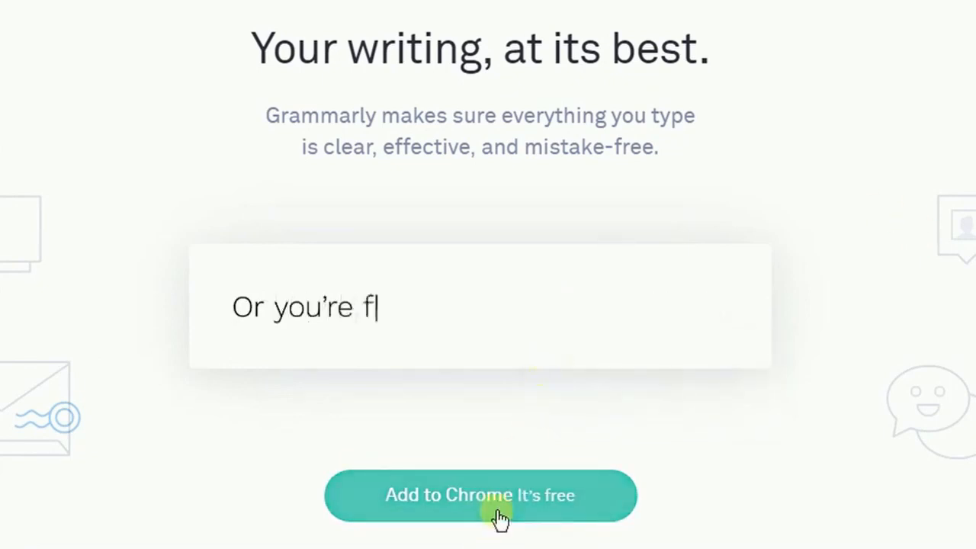
pyautogui.write("inishing you're next article.")
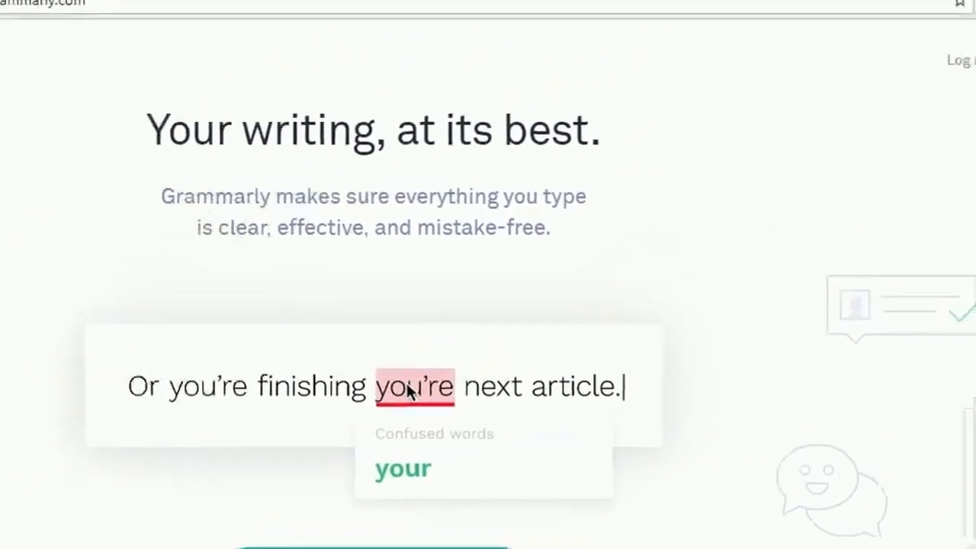
# Check the Chrome extension status, then reach Grammarly for MS Office from the footer Products list.
pyautogui.click(927, 47)
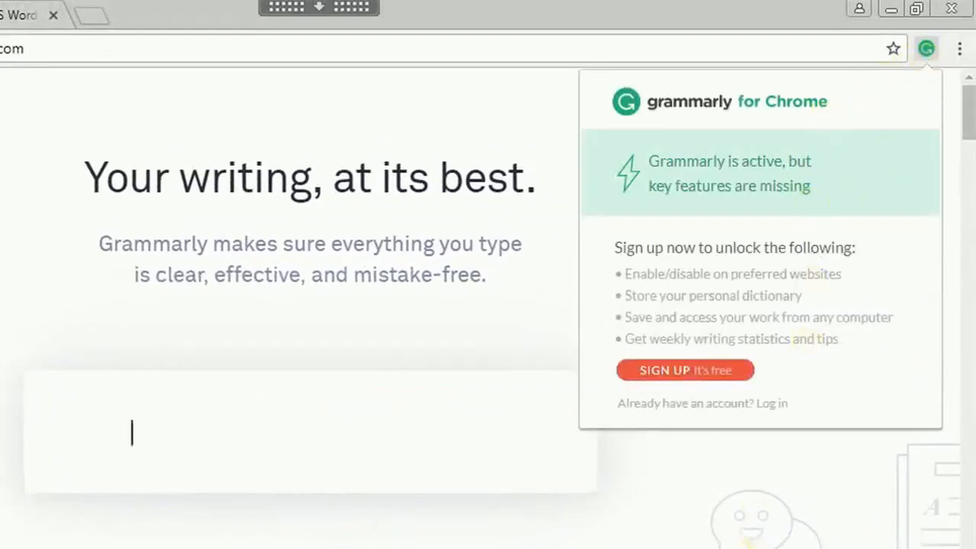
pyautogui.write('Grammarly will made sure')
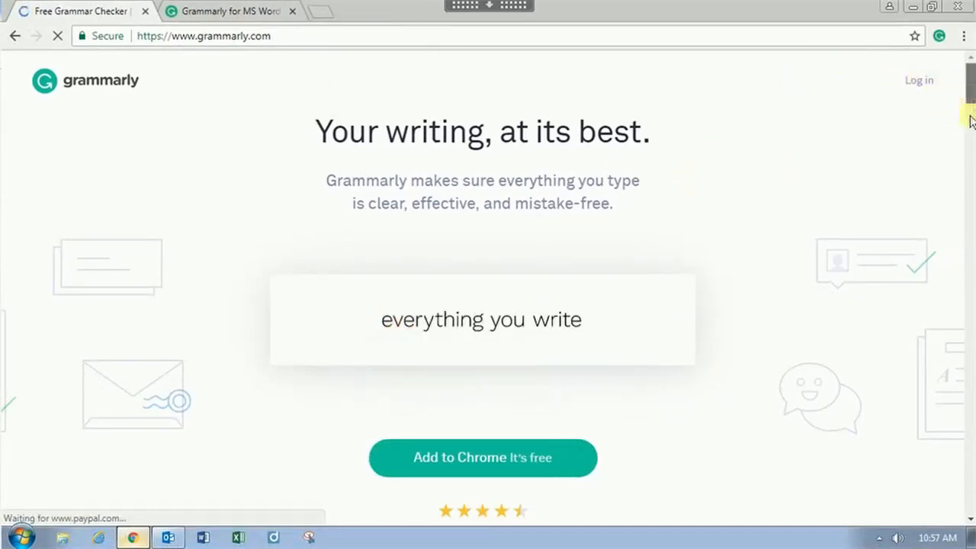
pyautogui.scroll(-3)
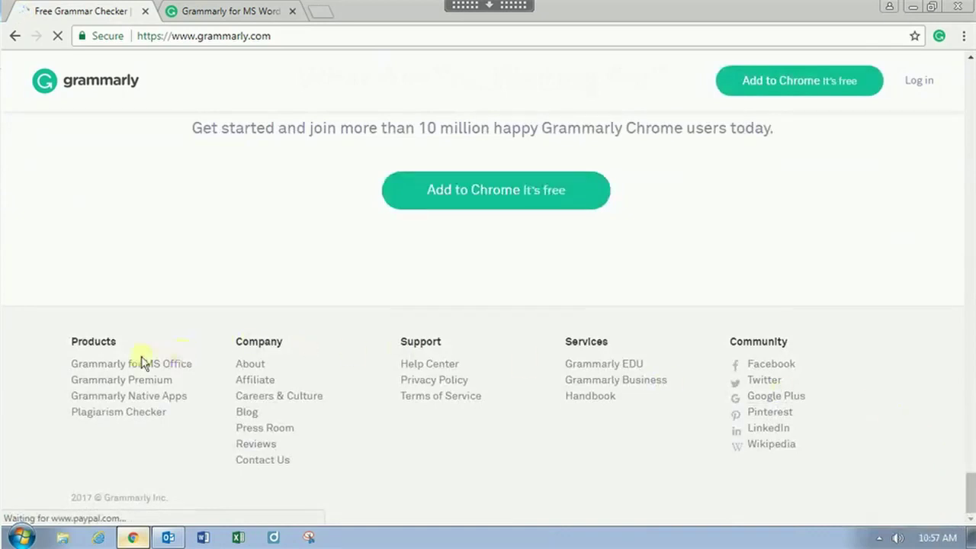
pyautogui.click(131, 363)
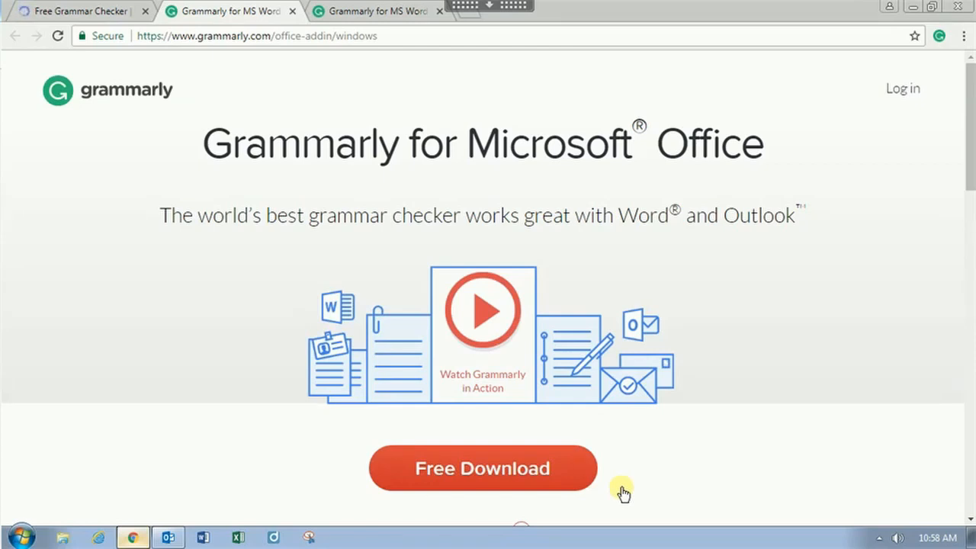
pyautogui.moveTo(848, 384)
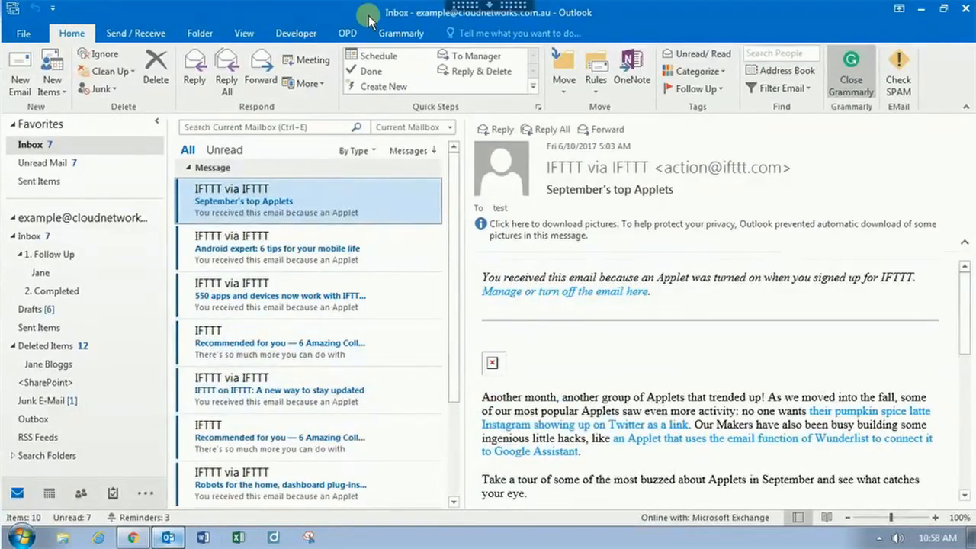
# Create a New Email in Outlook and show the Grammarly ribbon's checking options for it.
pyautogui.click(18, 69)
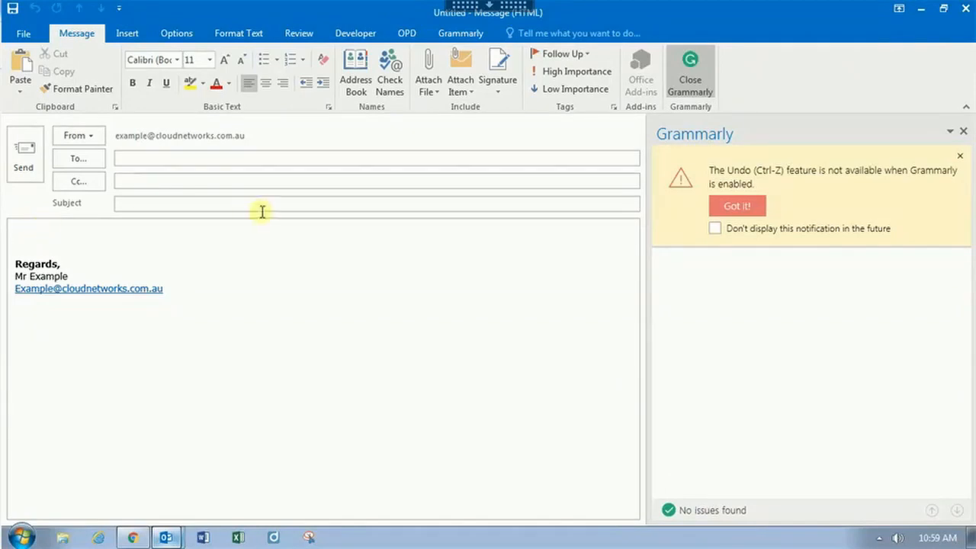
pyautogui.click(460, 34)
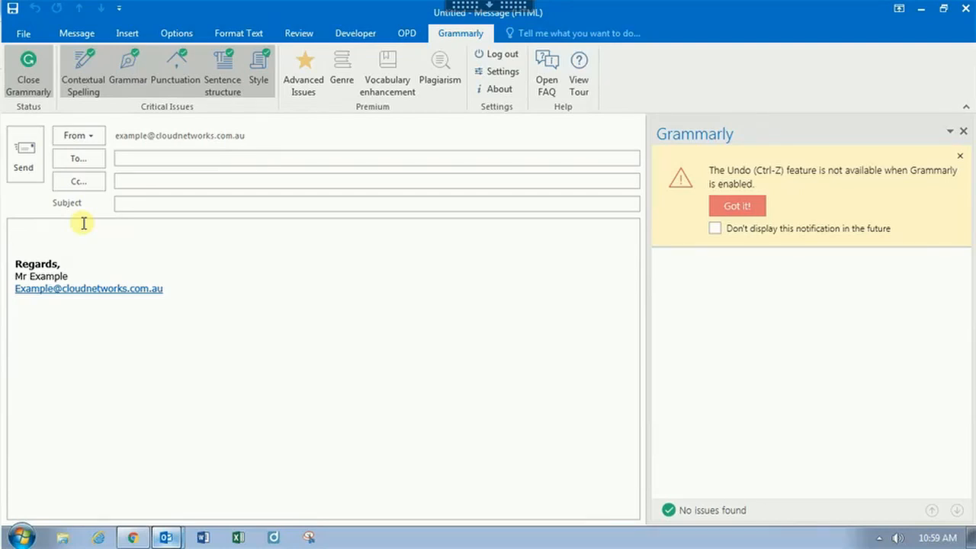
# Write 'Thanks for the chat' in the body and let Grammarly list issues such as 'youre → your'.
pyautogui.write('Thanks for the chat')
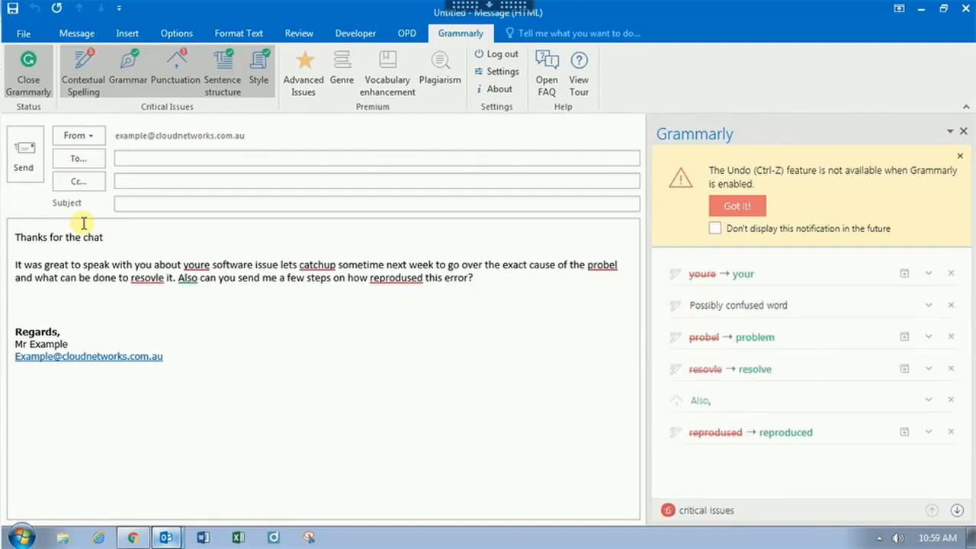
pyautogui.moveTo(80, 221)
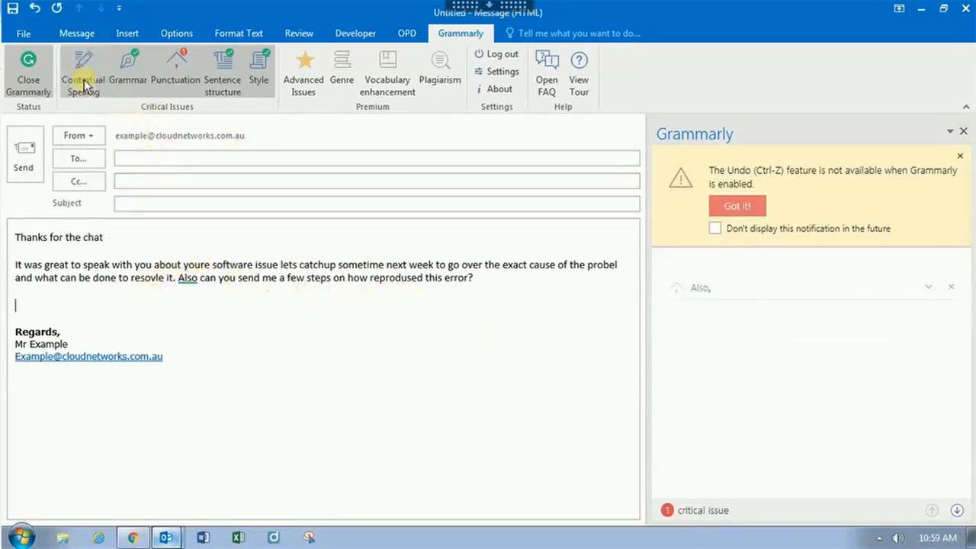
pyautogui.click(82, 69)
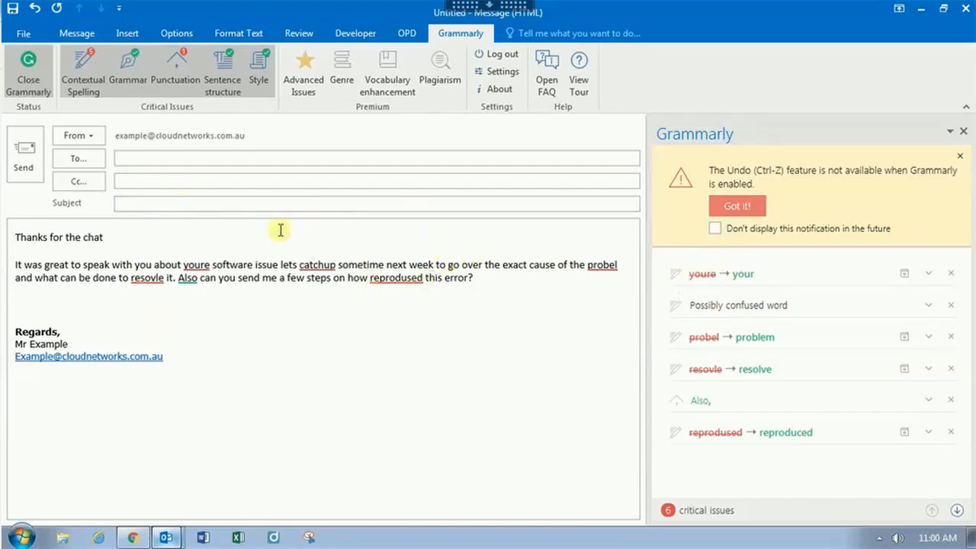
pyautogui.moveTo(555, 311)
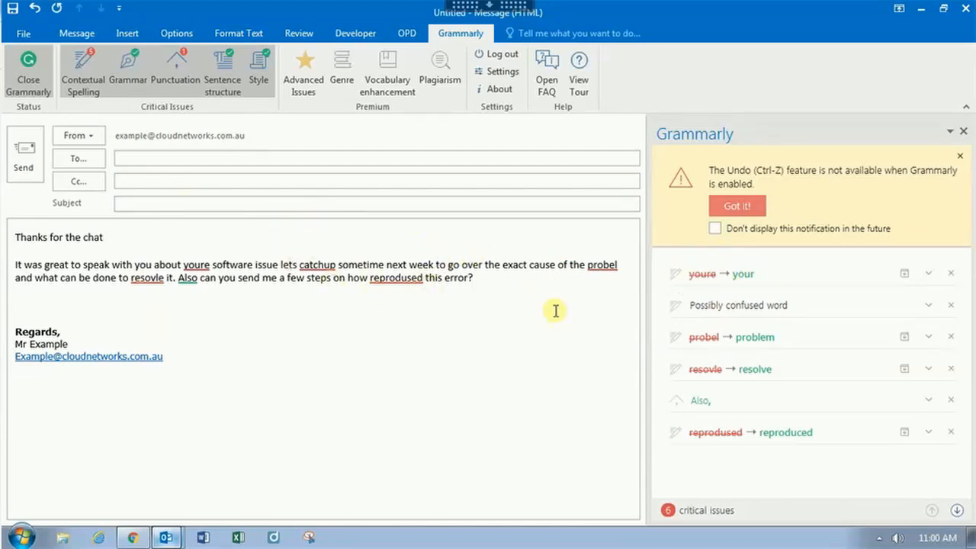
pyautogui.moveTo(750, 274)
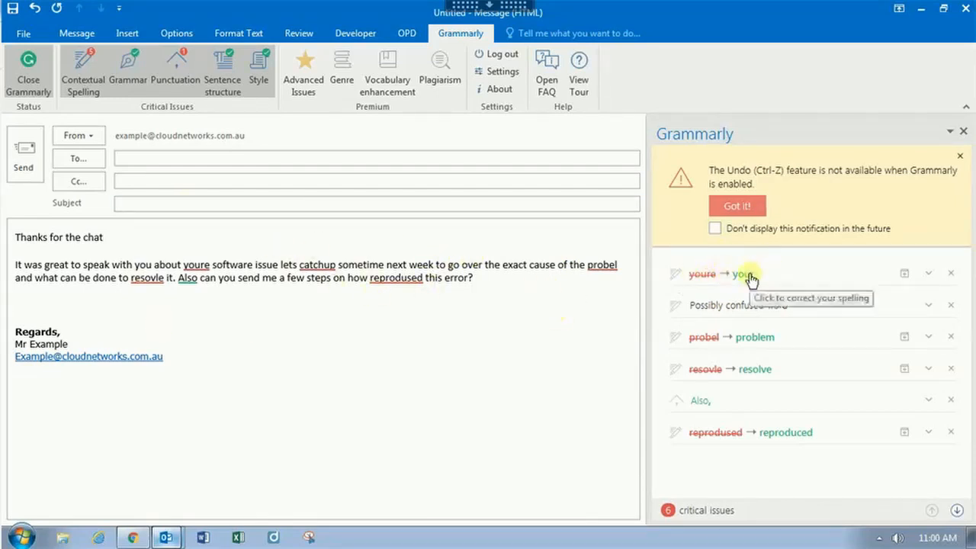
# Accept 'youre → your', read the missing-comma-after-Also rule, and dismiss the undo-unavailable notice.
pyautogui.click(740, 274)
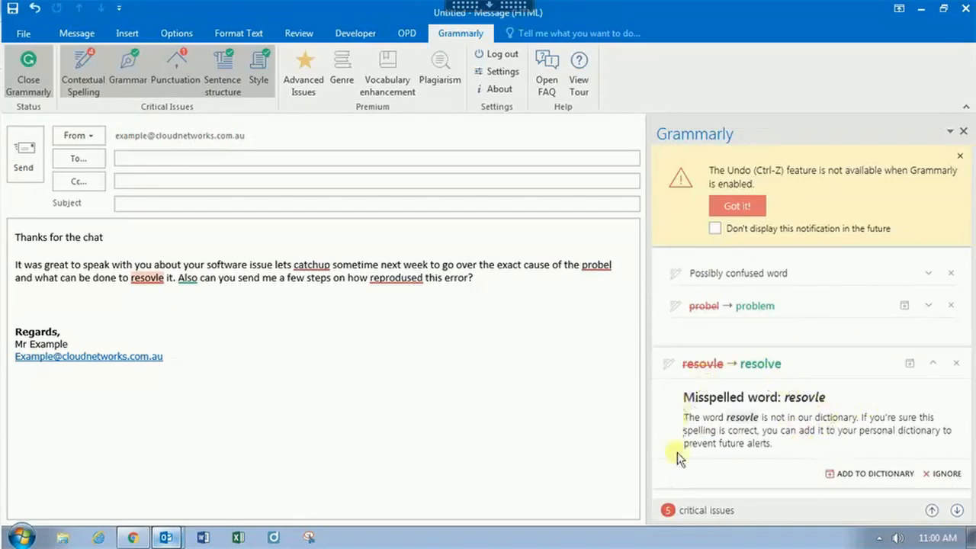
pyautogui.moveTo(787, 452)
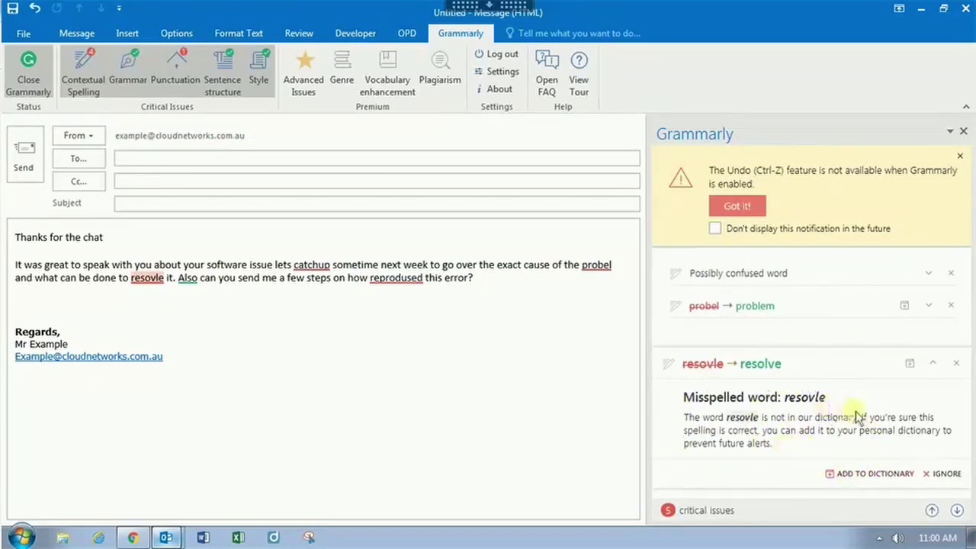
pyautogui.moveTo(842, 399)
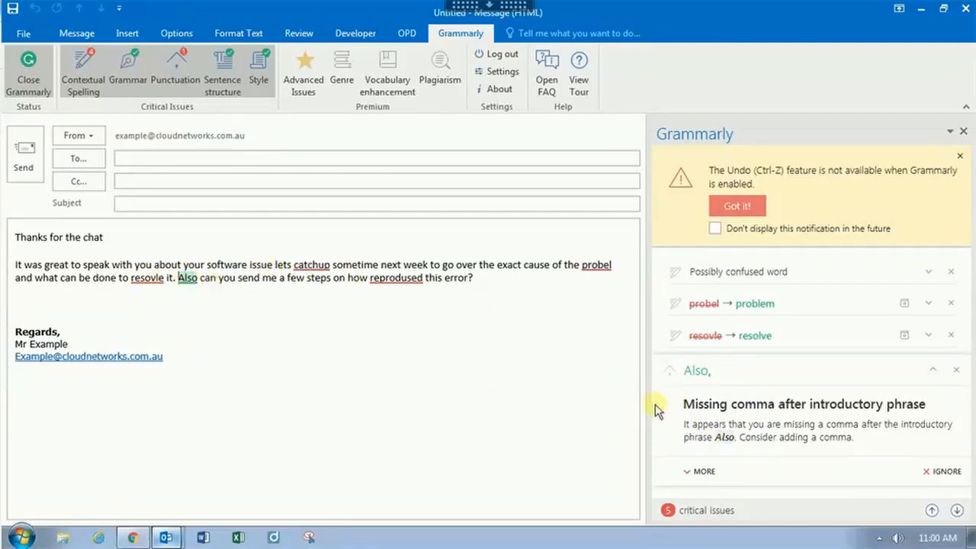
pyautogui.moveTo(799, 439)
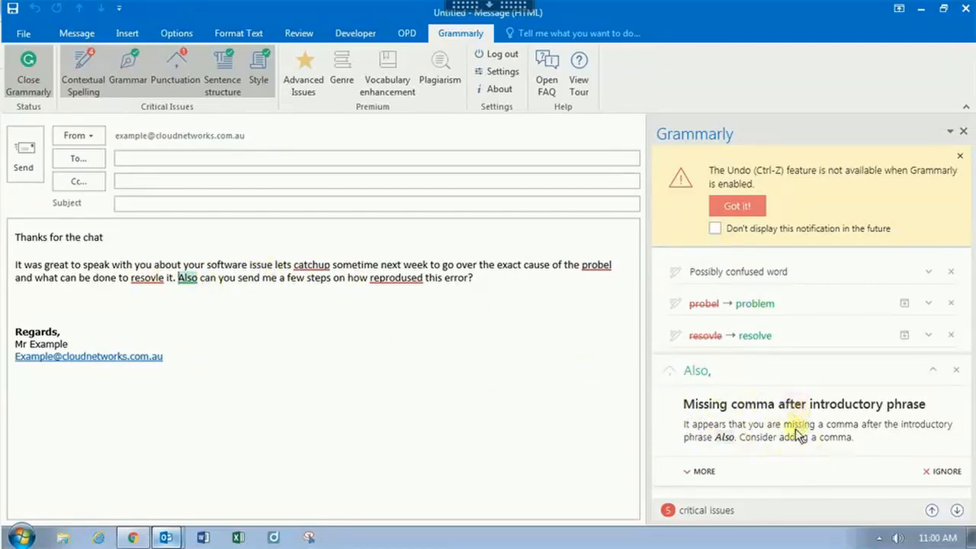
pyautogui.click(701, 471)
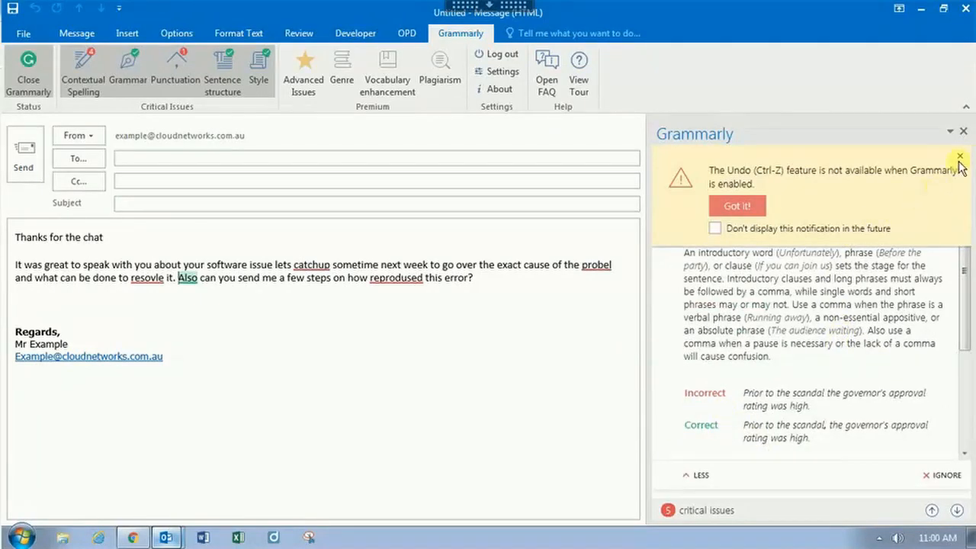
pyautogui.click(959, 156)
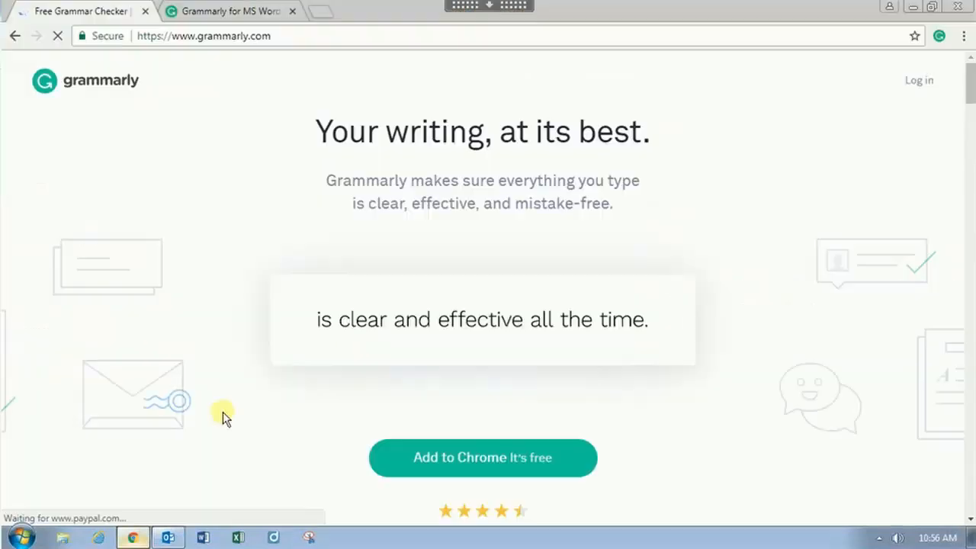
# Let the demo enter 'Lets suppose you write an email...' samples, then return to the Outlook draft.
pyautogui.write('Lets suppose you write an')
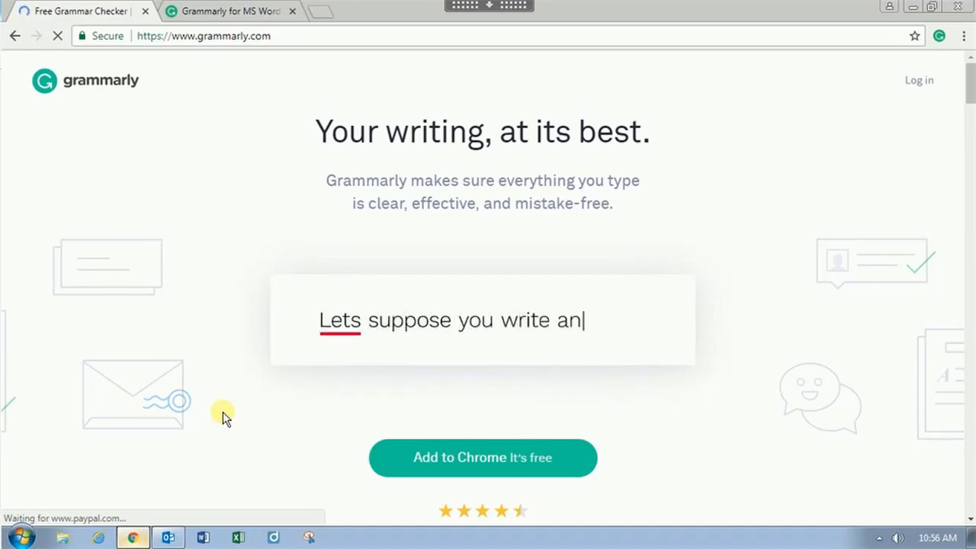
pyautogui.write('email.')
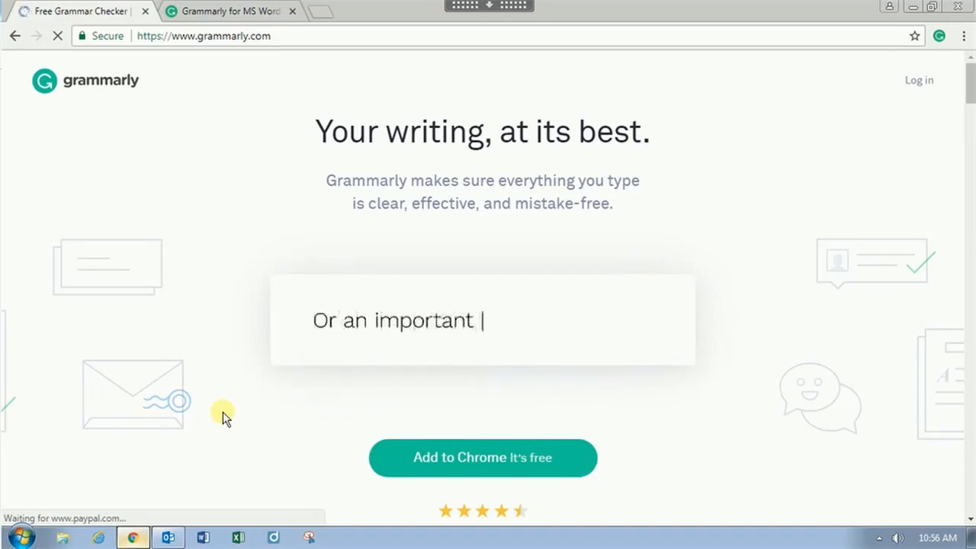
pyautogui.write('post in Facebook.')
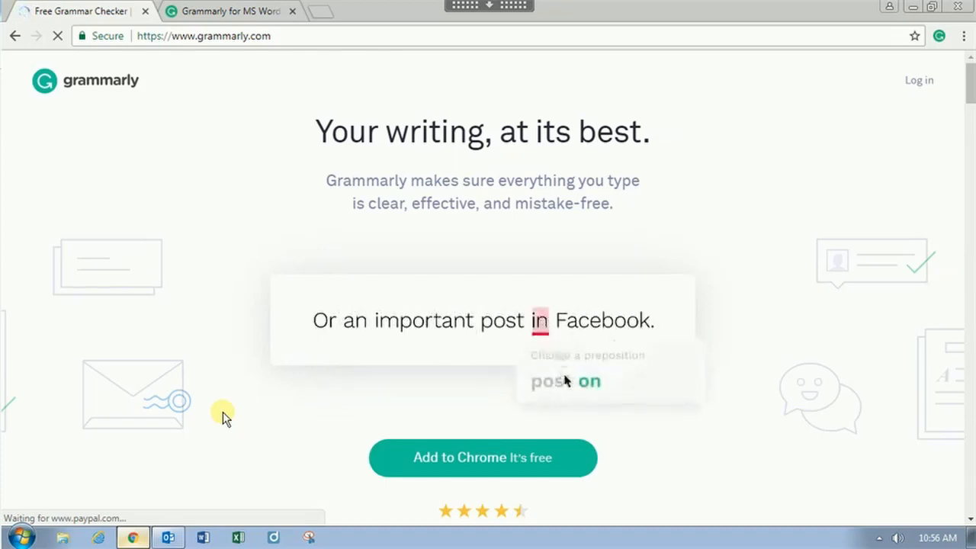
pyautogui.write('Or yo')
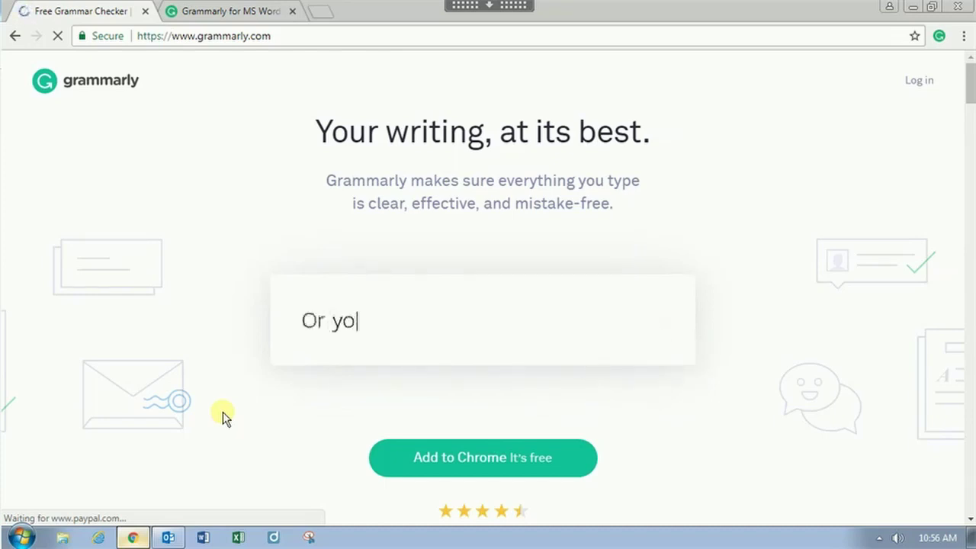
pyautogui.write("u're finishing you're next article.")
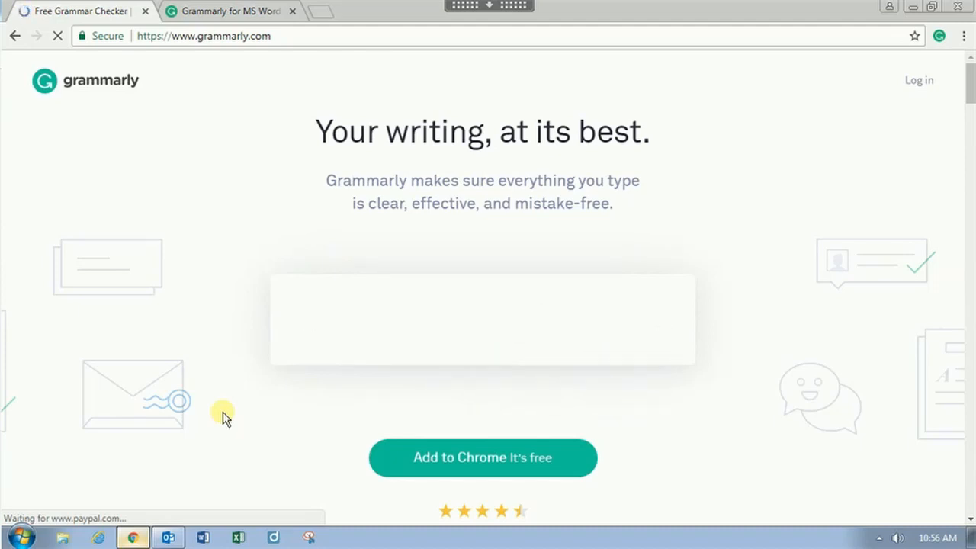
pyautogui.write('Grammarly will made sure')
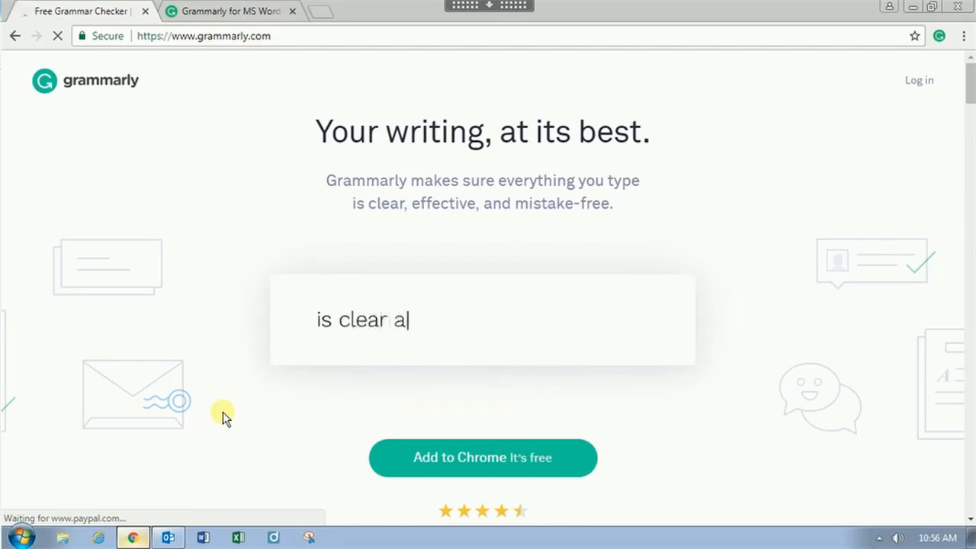
pyautogui.write('nd affective all the time.')
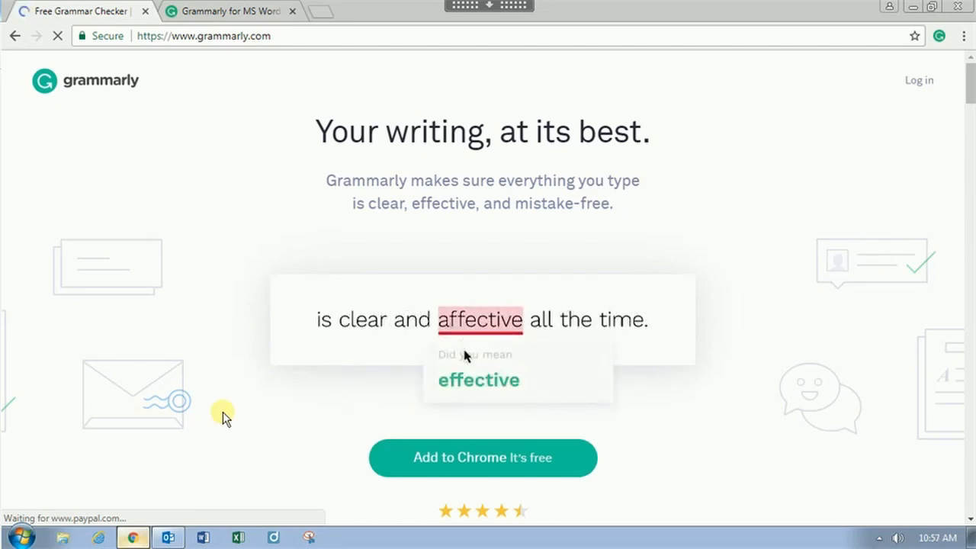
pyautogui.click(168, 537)
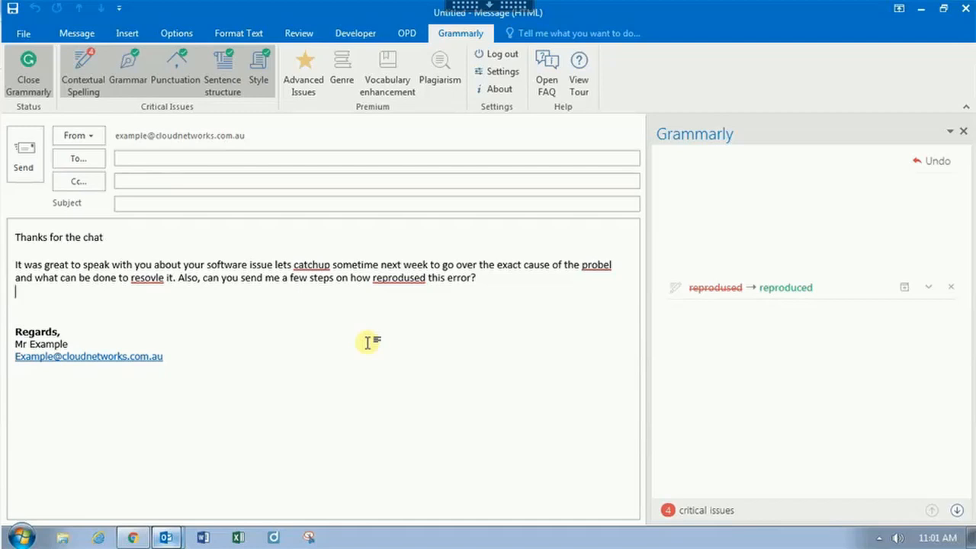